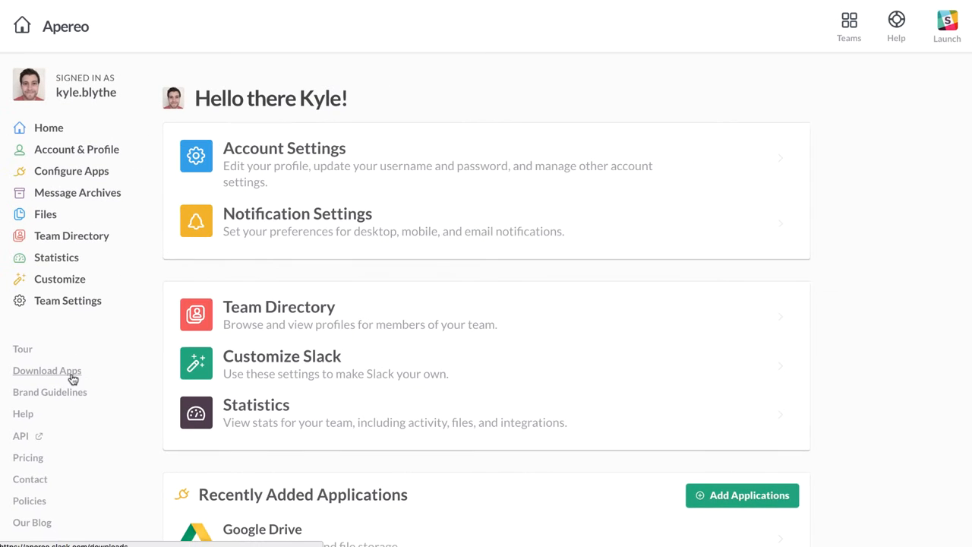
Go to the Slack app downloads page from the team site sidebar
click(46, 371)
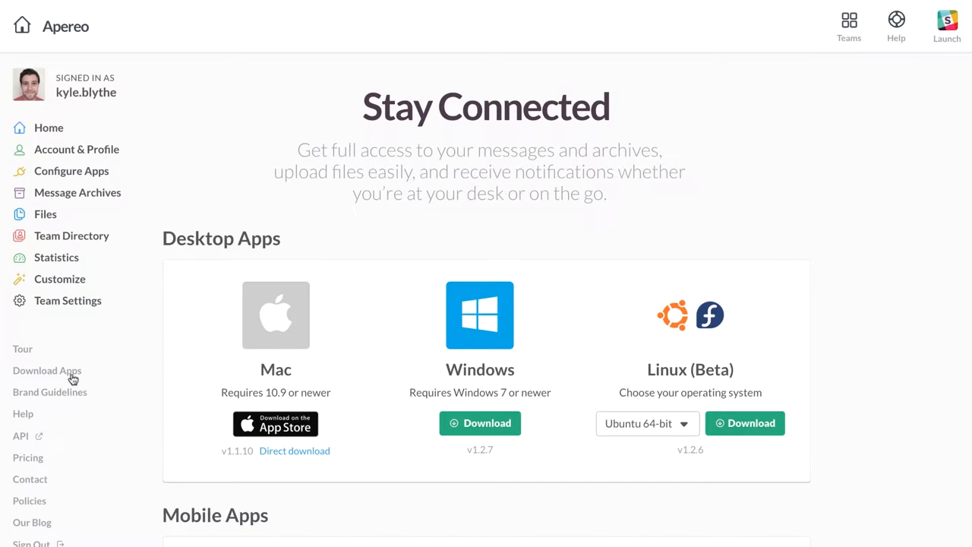
click(947, 22)
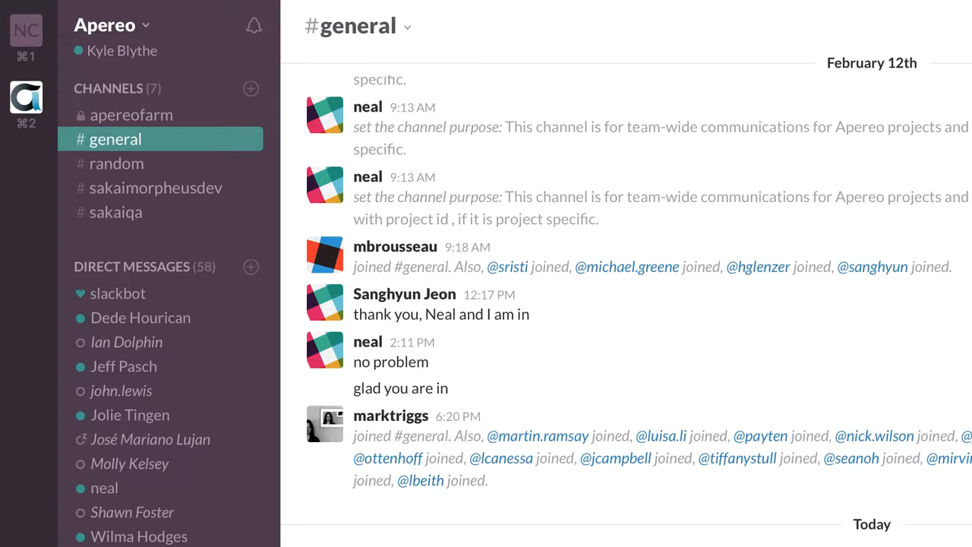
mouse_move(667, 439)
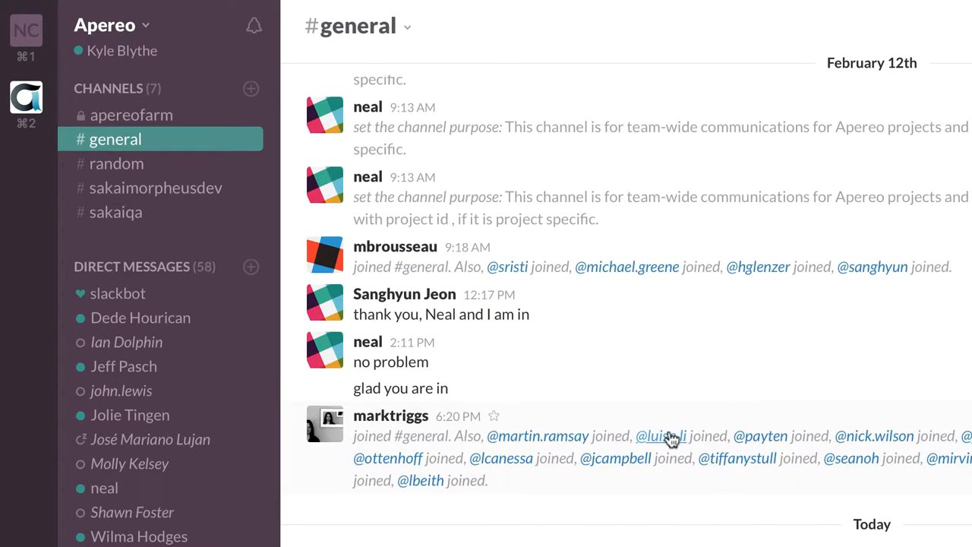
mouse_move(372, 182)
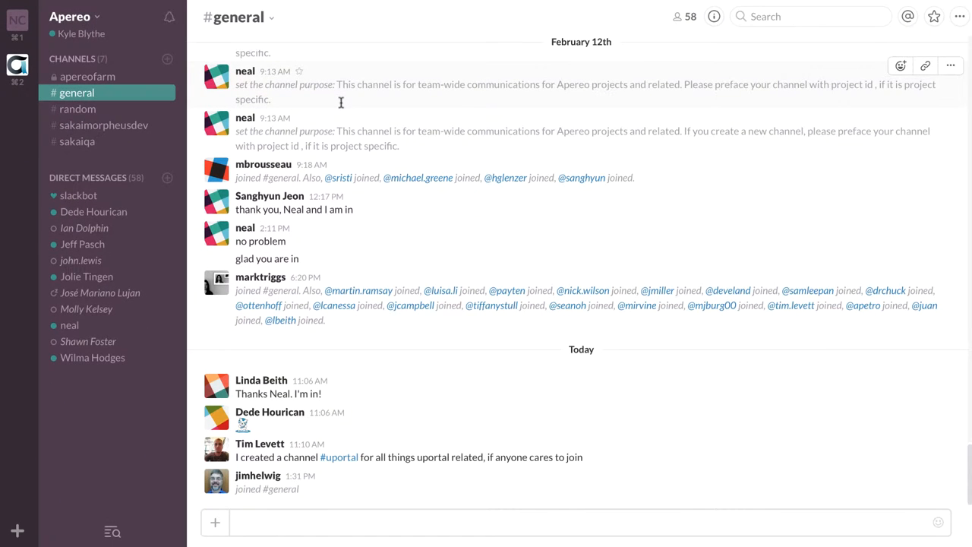
mouse_move(293, 113)
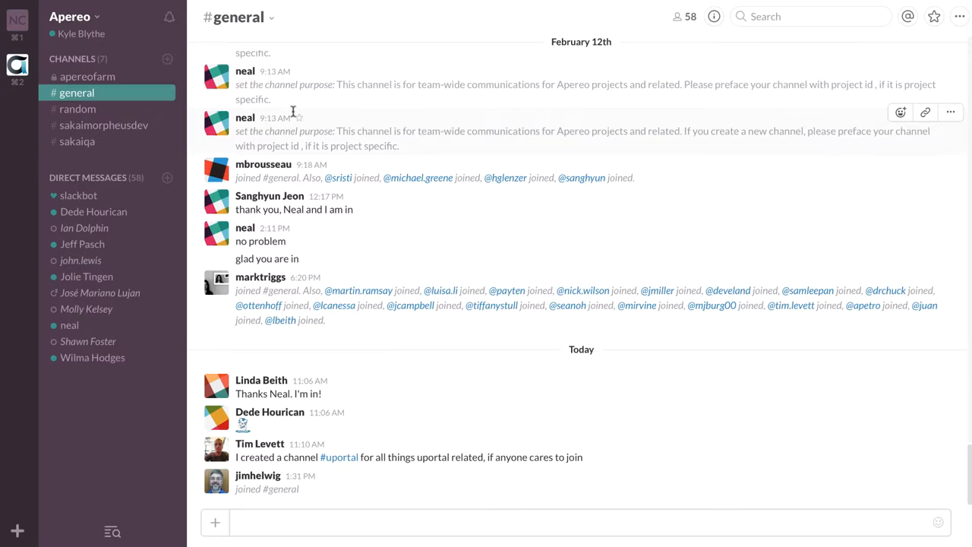
mouse_move(143, 142)
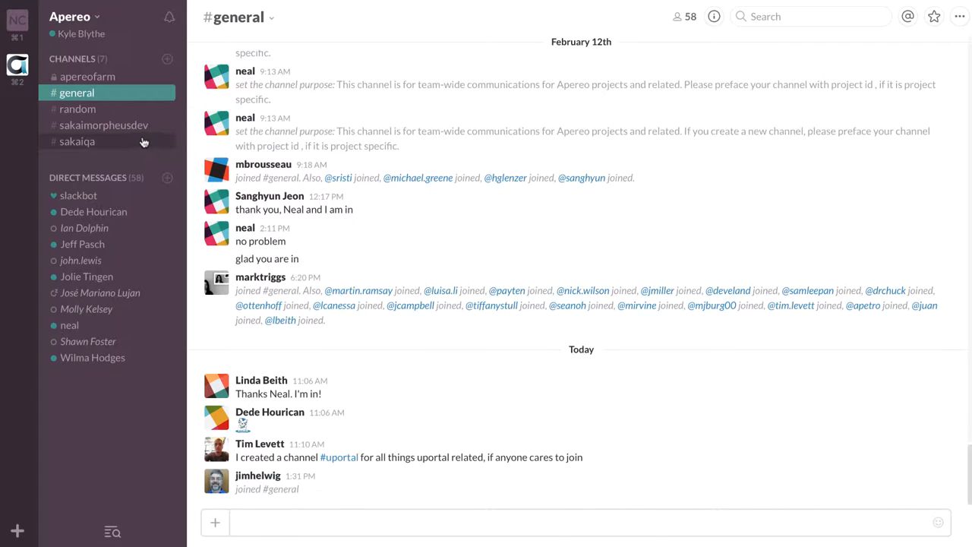
Switch to the #sakaiqa channel and star it
click(76, 142)
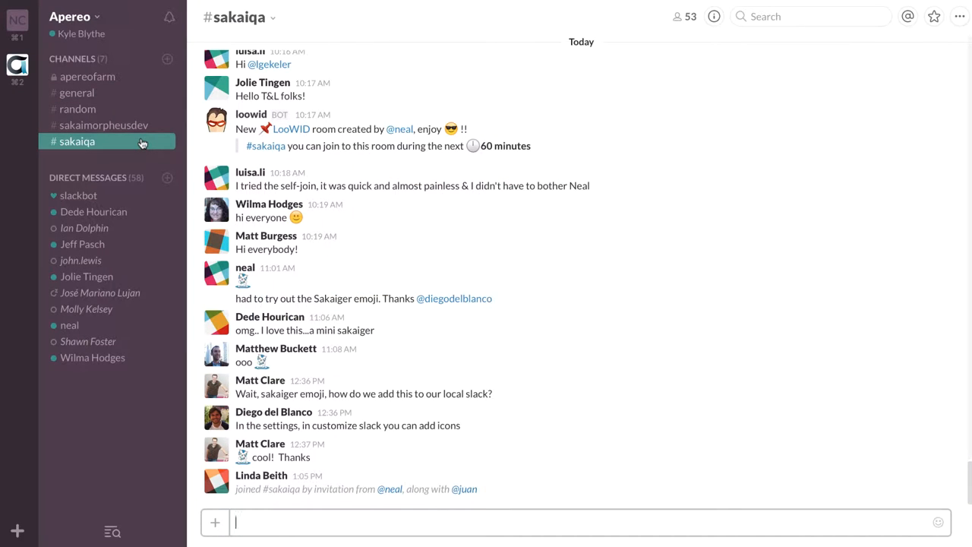
mouse_move(148, 127)
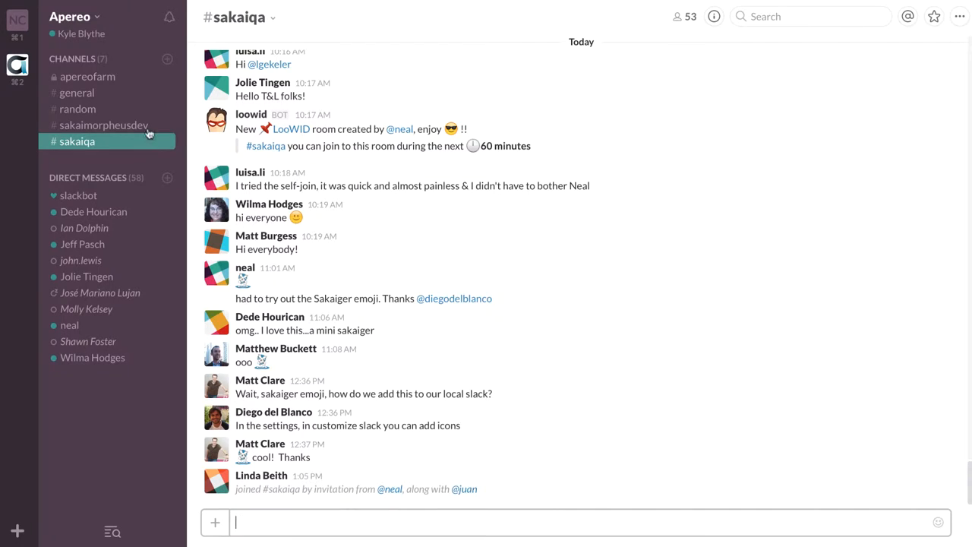
mouse_move(190, 67)
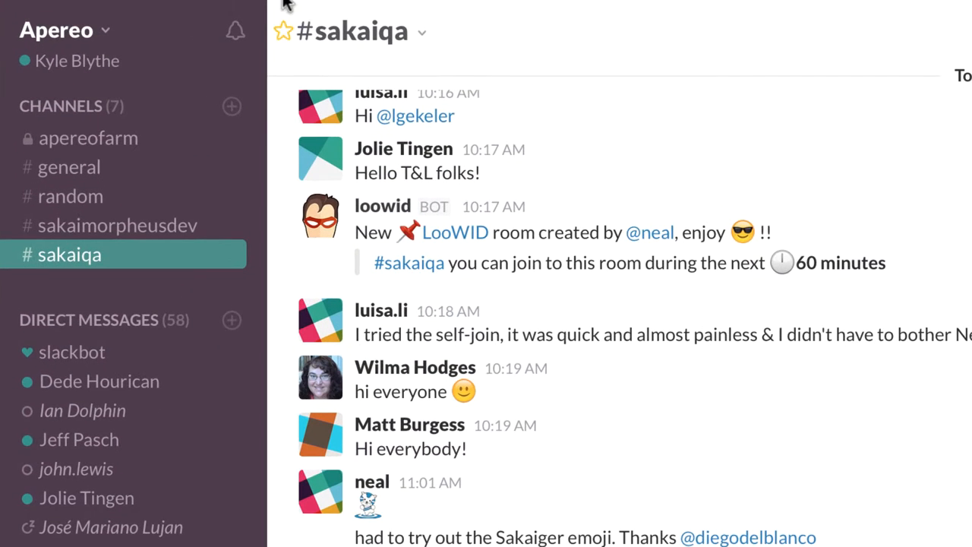
mouse_move(283, 39)
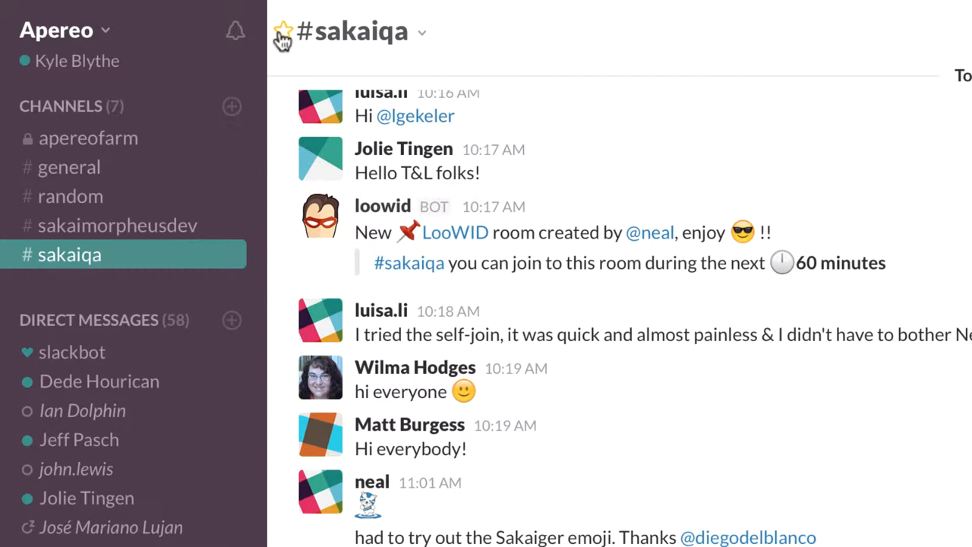
click(283, 32)
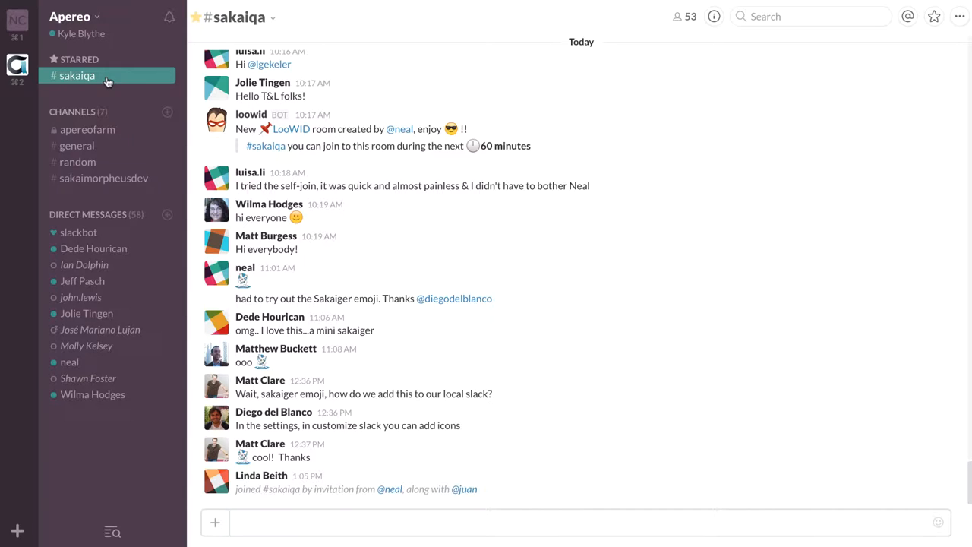
mouse_move(137, 196)
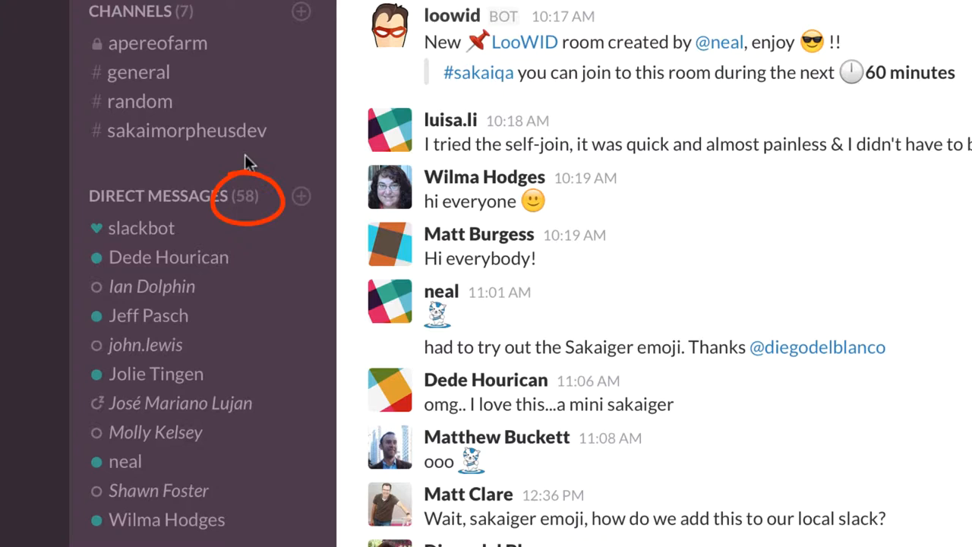
mouse_move(261, 228)
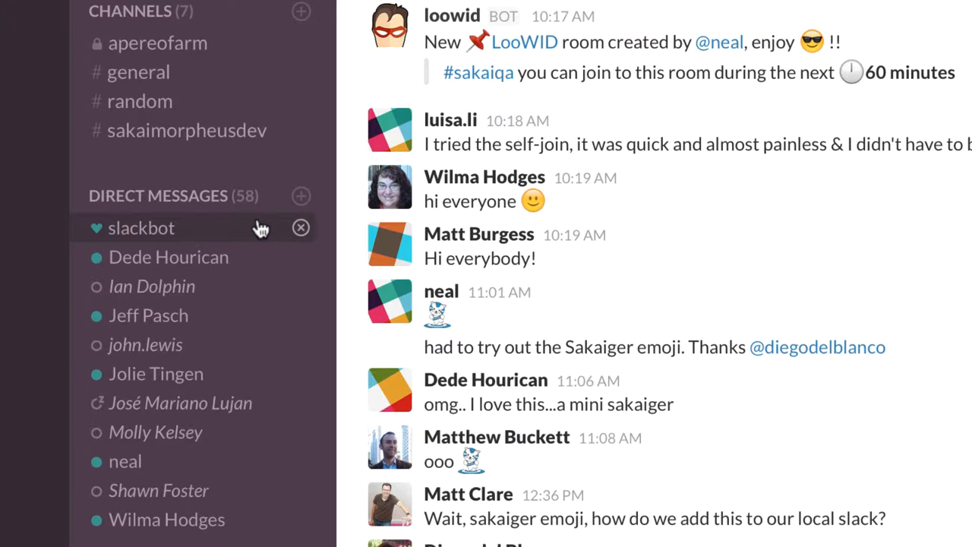
mouse_move(301, 196)
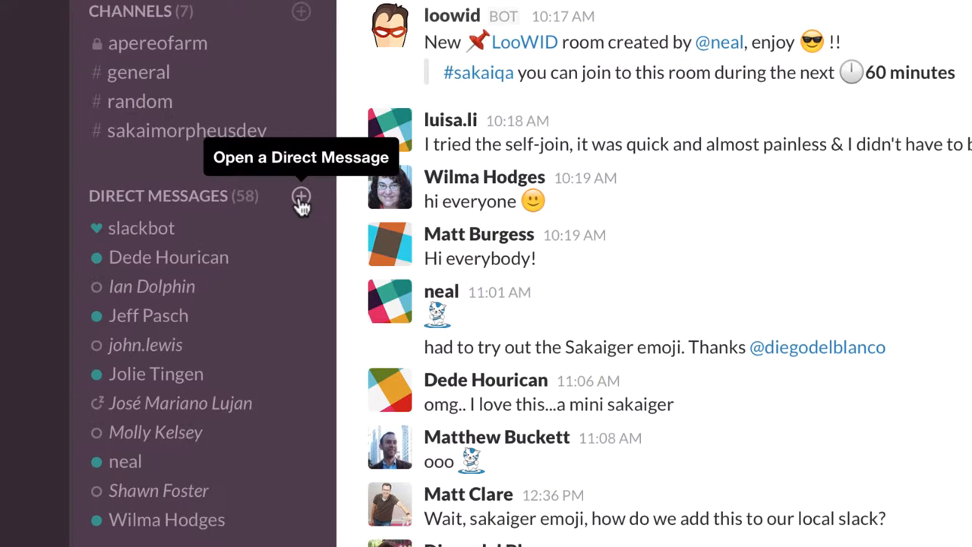
click(300, 196)
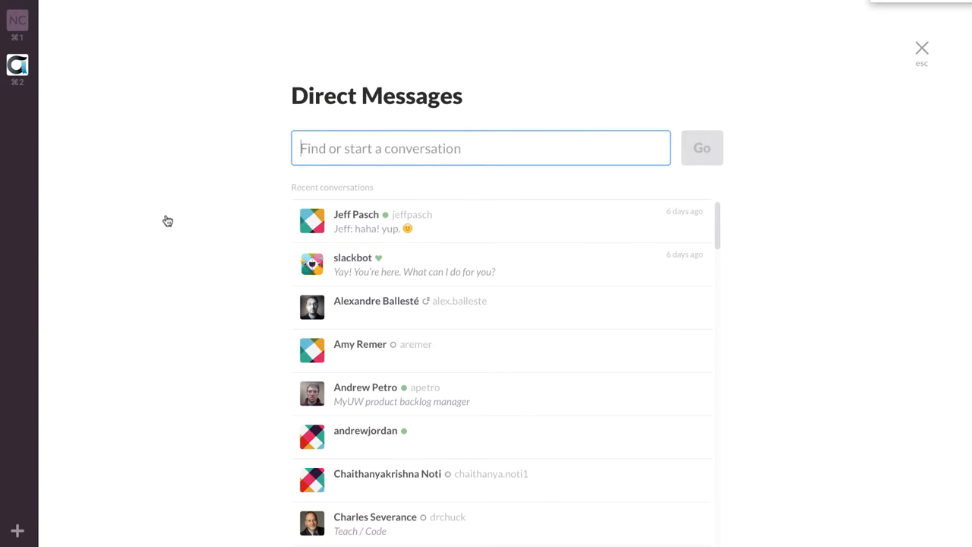
scroll(down, 3)
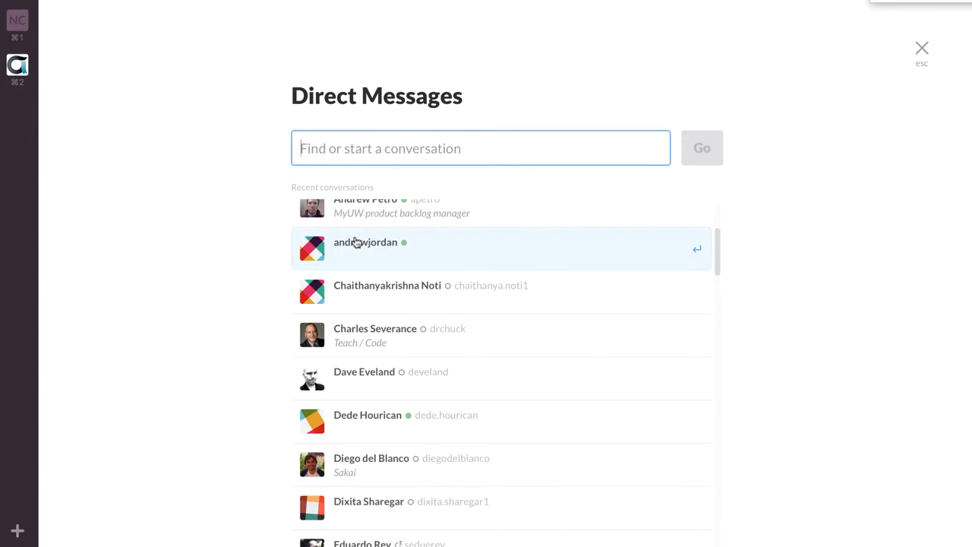
scroll(up, 3)
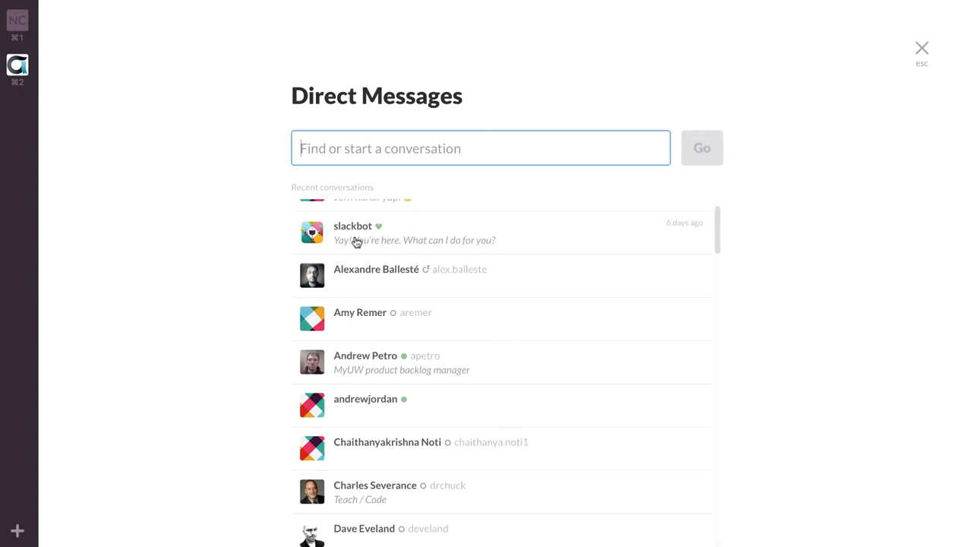
click(920, 47)
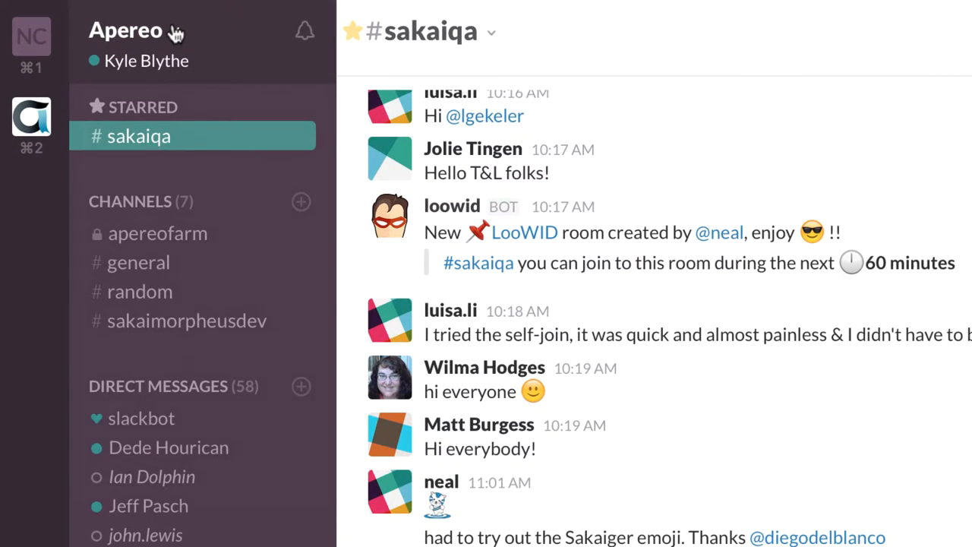
In Preferences > Notifications, notify only for direct messages and highlight words
click(124, 30)
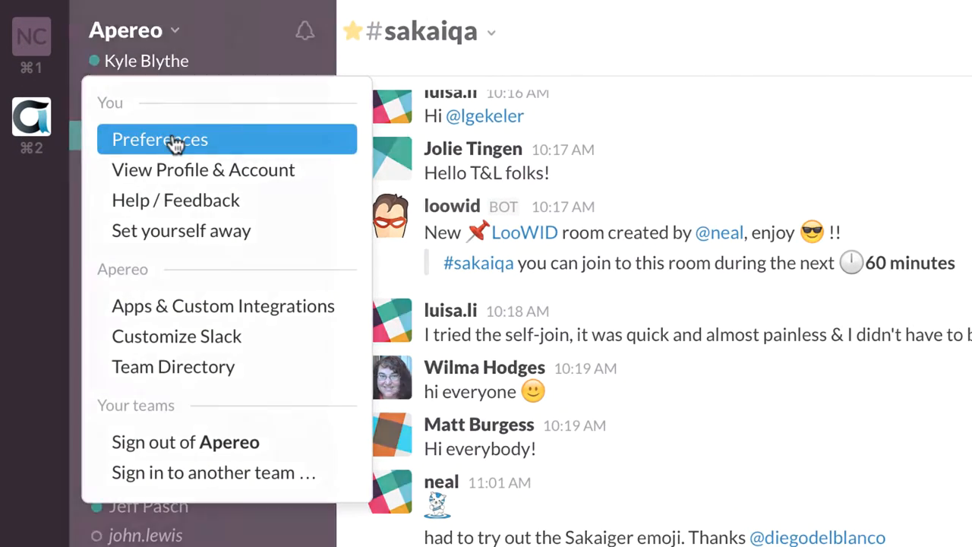
click(159, 140)
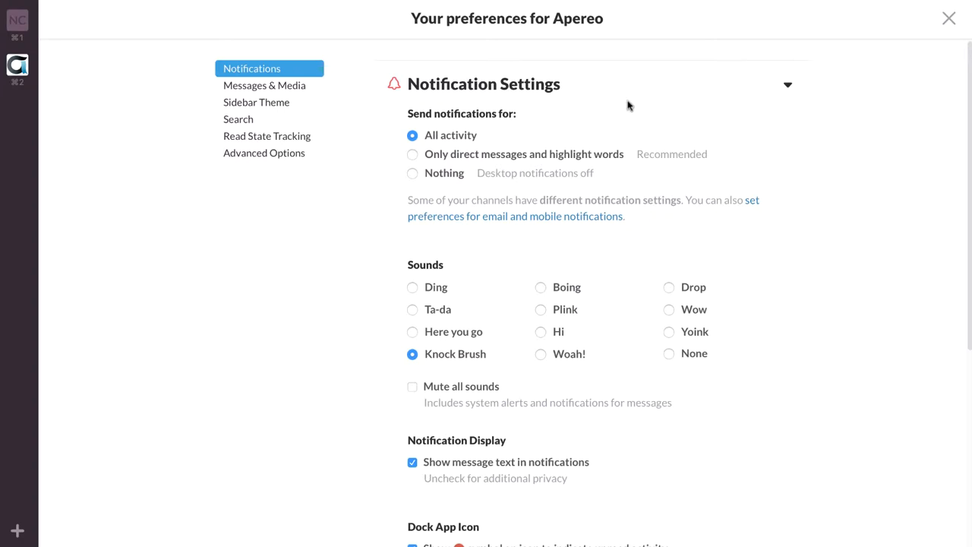
click(413, 154)
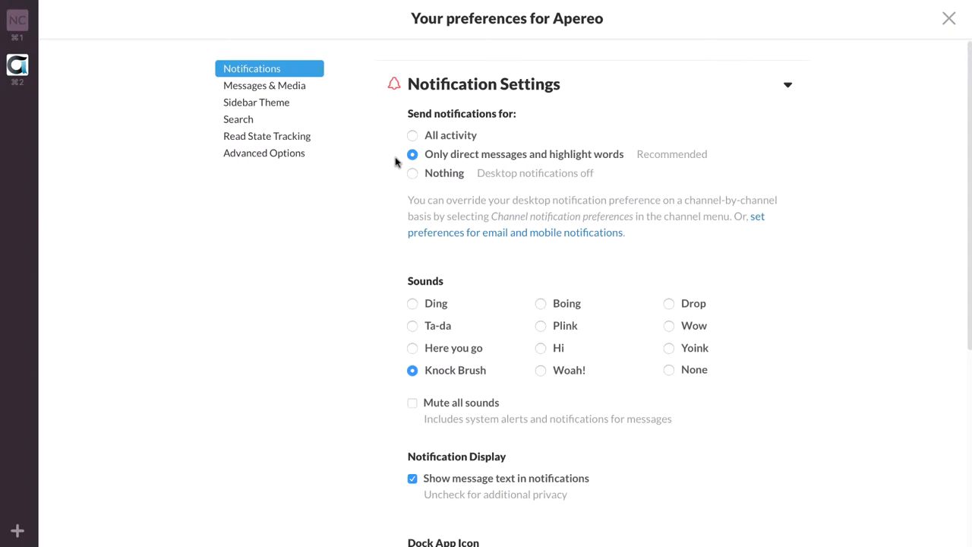
Add 'announcements' as a highlight word and return to the channel
scroll(down, 3)
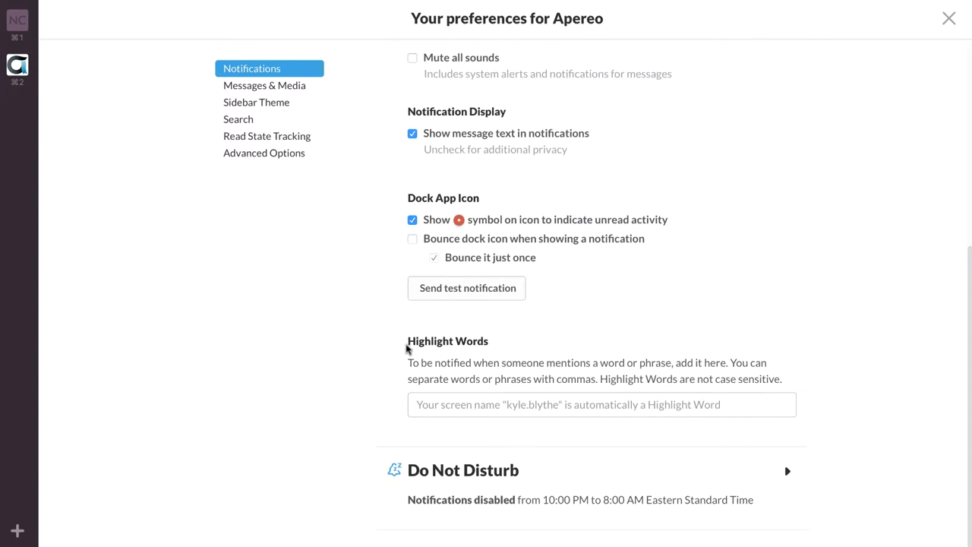
click(601, 404)
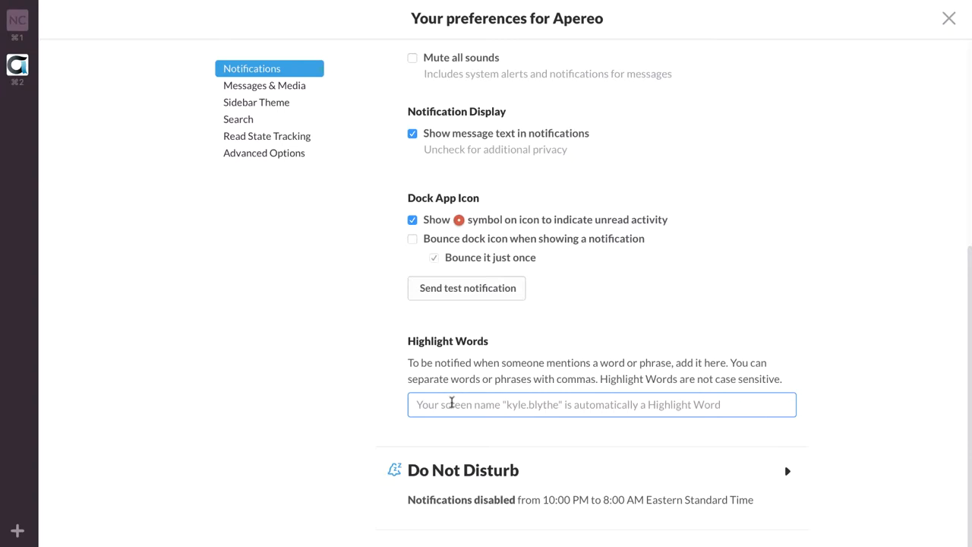
click(602, 404)
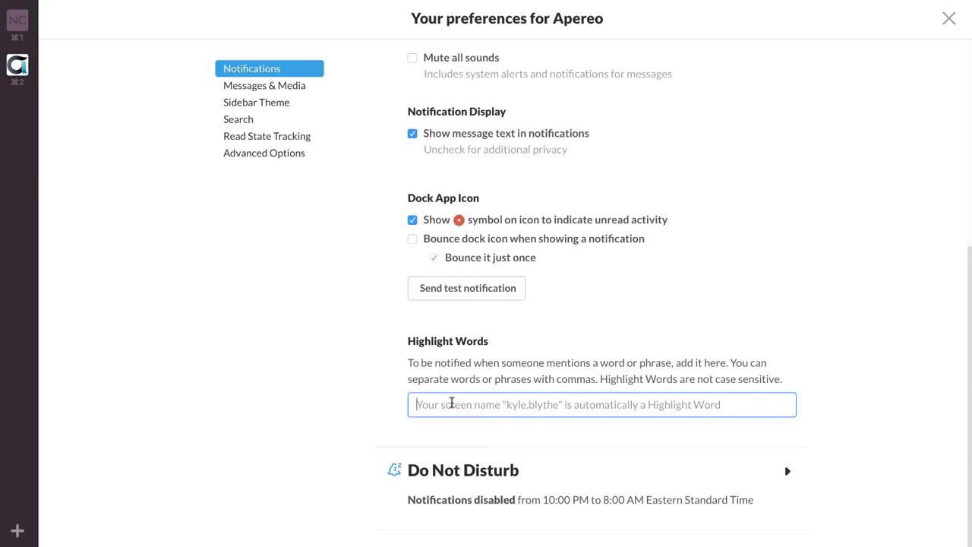
text(announcem)
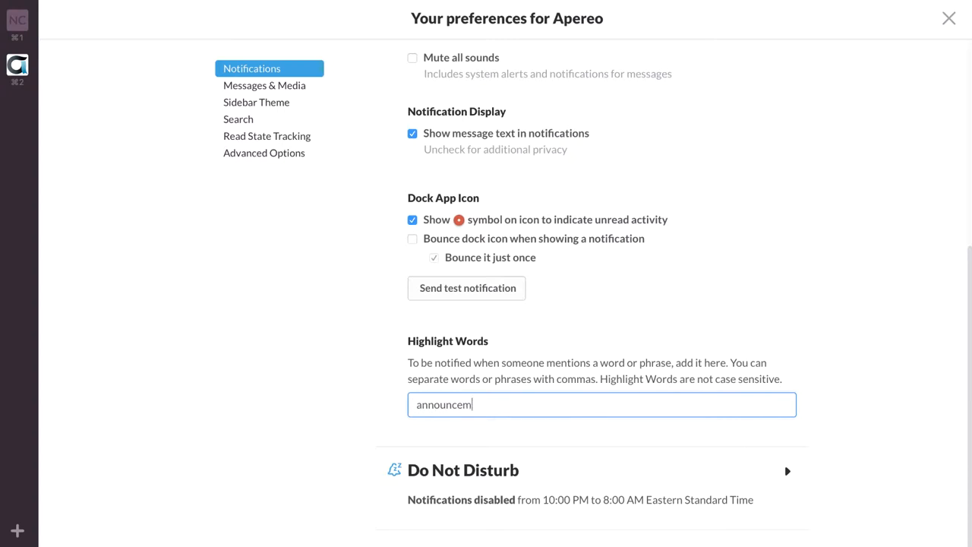
text(ents)
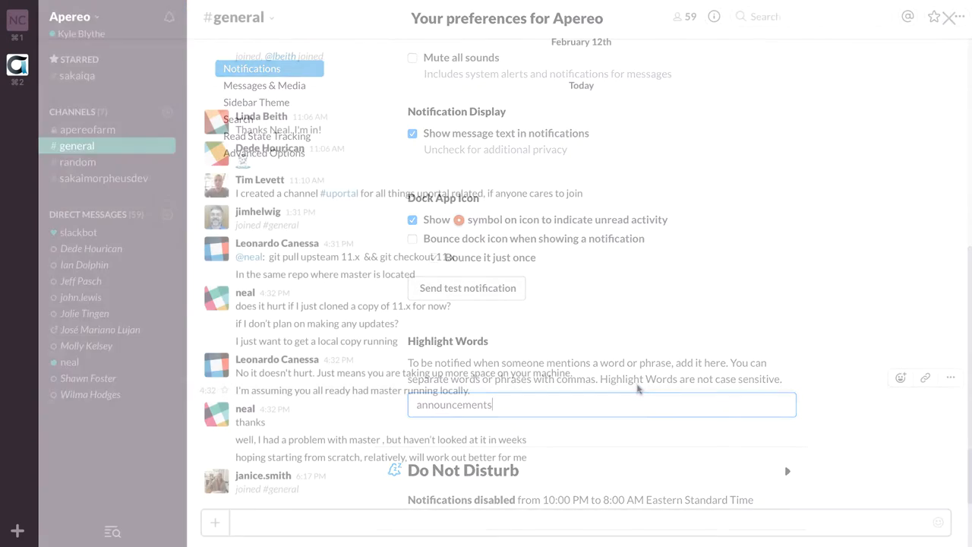
click(948, 17)
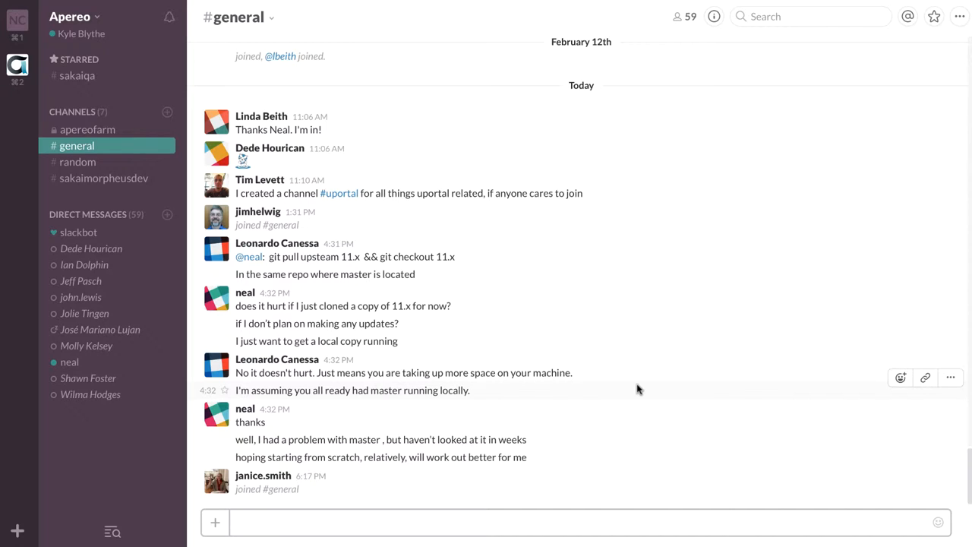
mouse_move(628, 385)
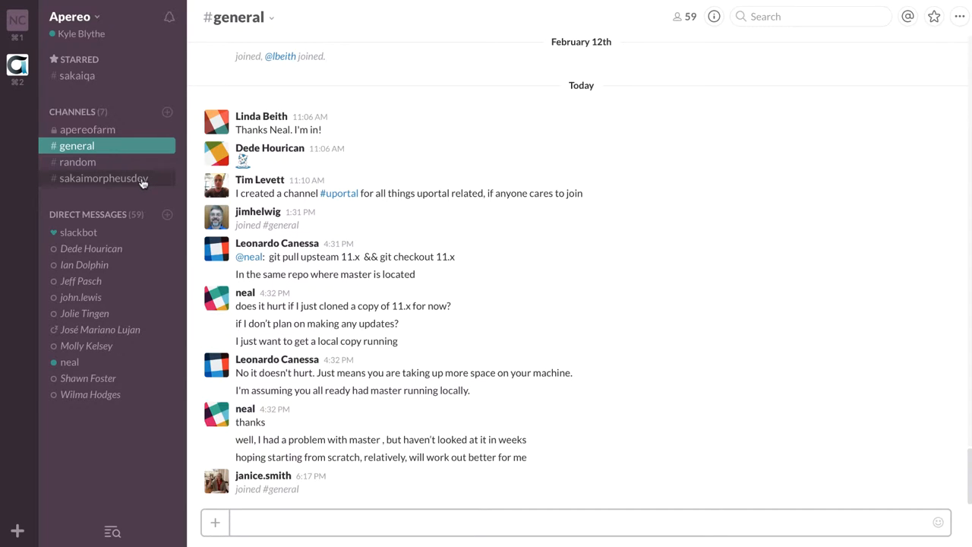
Set #sakaimorpheusdev to send desktop notifications for activity of any kind
click(103, 178)
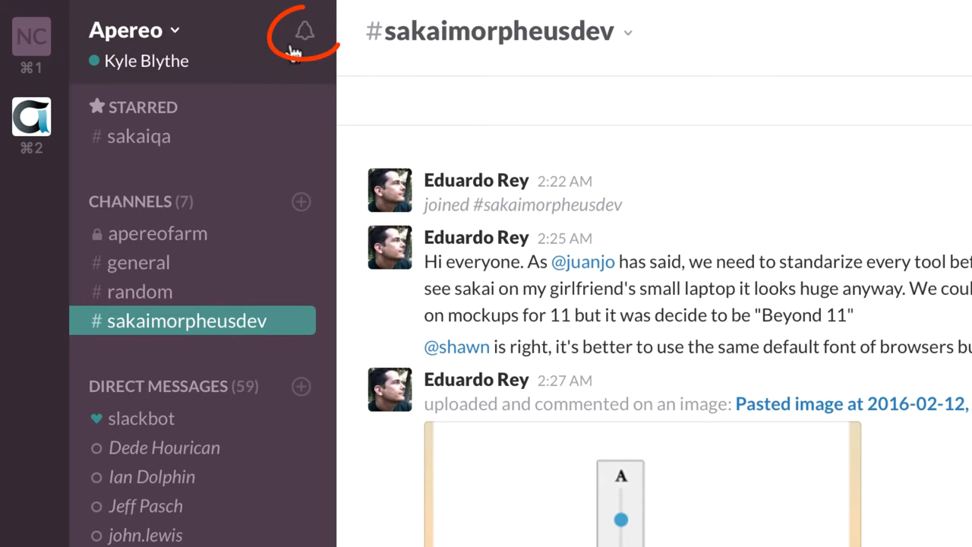
click(303, 30)
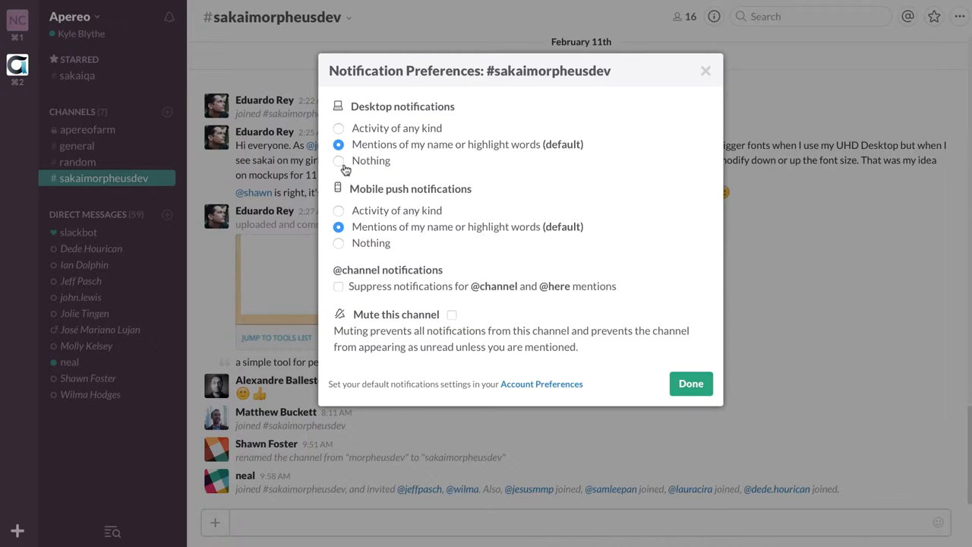
mouse_move(377, 161)
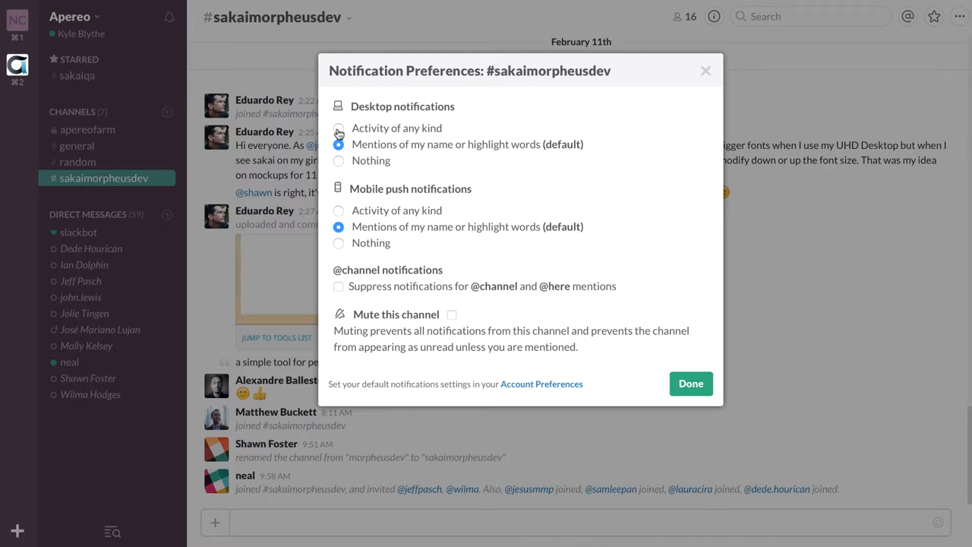
click(337, 127)
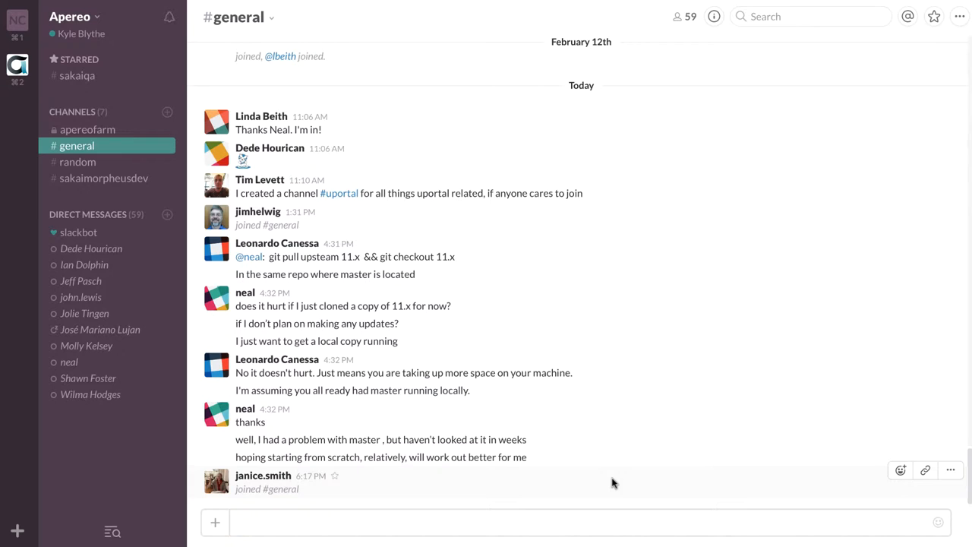
Mute the #general channel in its notification preferences
click(169, 16)
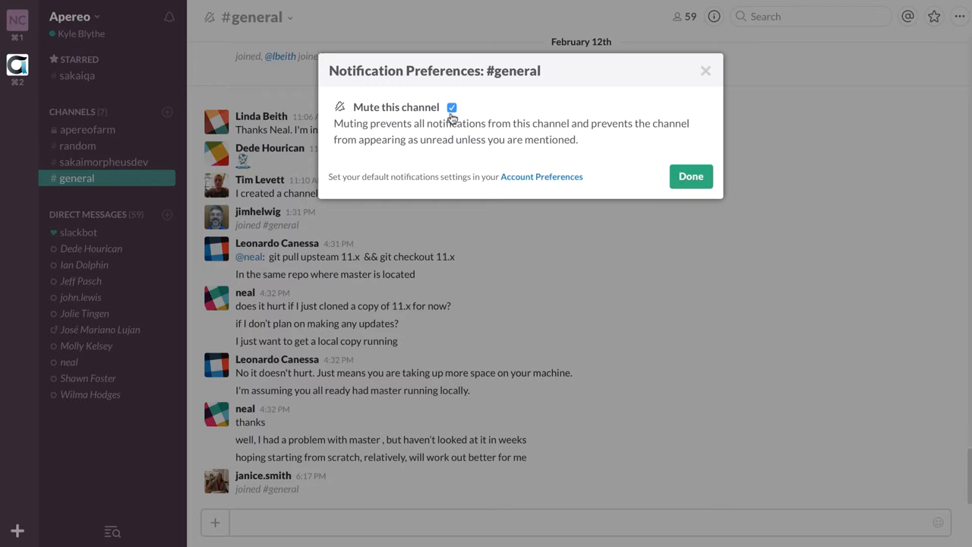
click(451, 107)
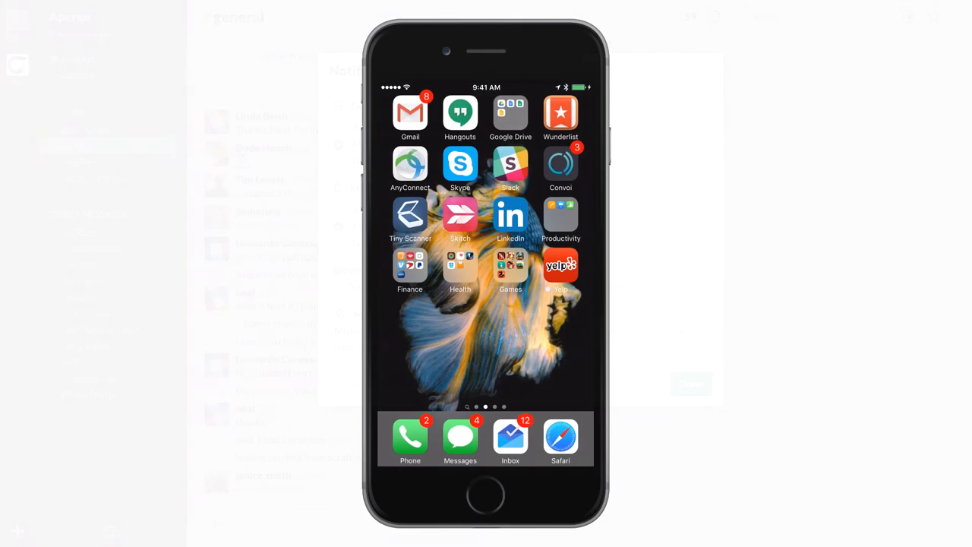
On the phone, review #general's push notification settings and leave them on mentions or highlight words
click(510, 164)
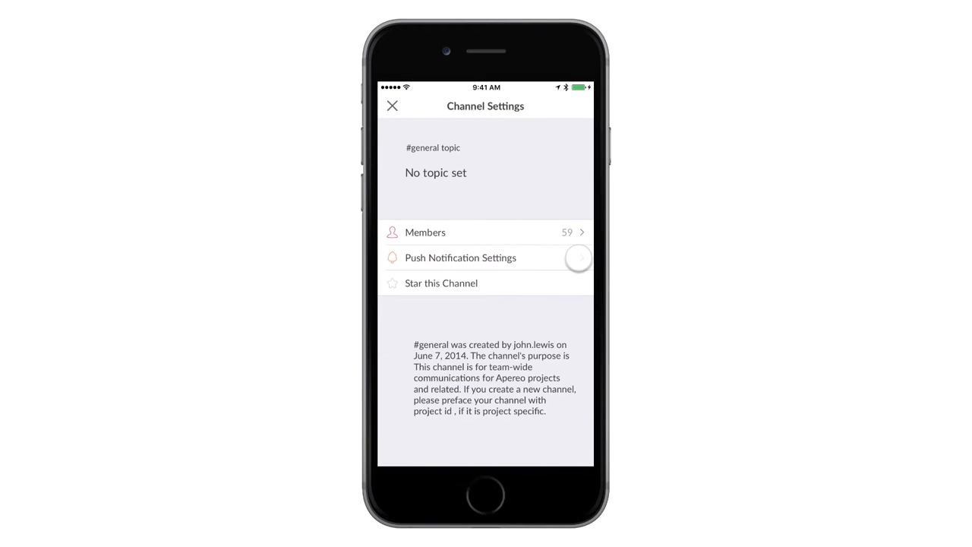
click(461, 258)
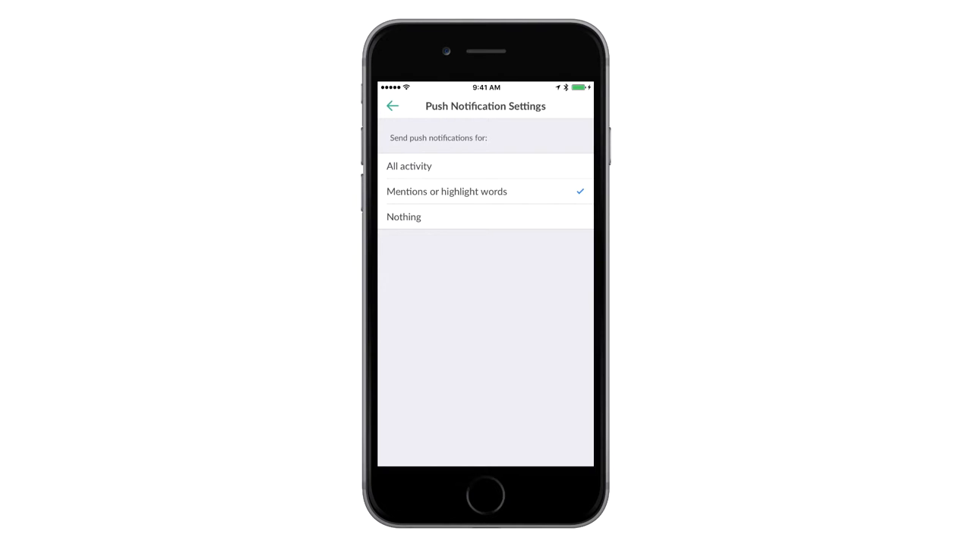
click(392, 106)
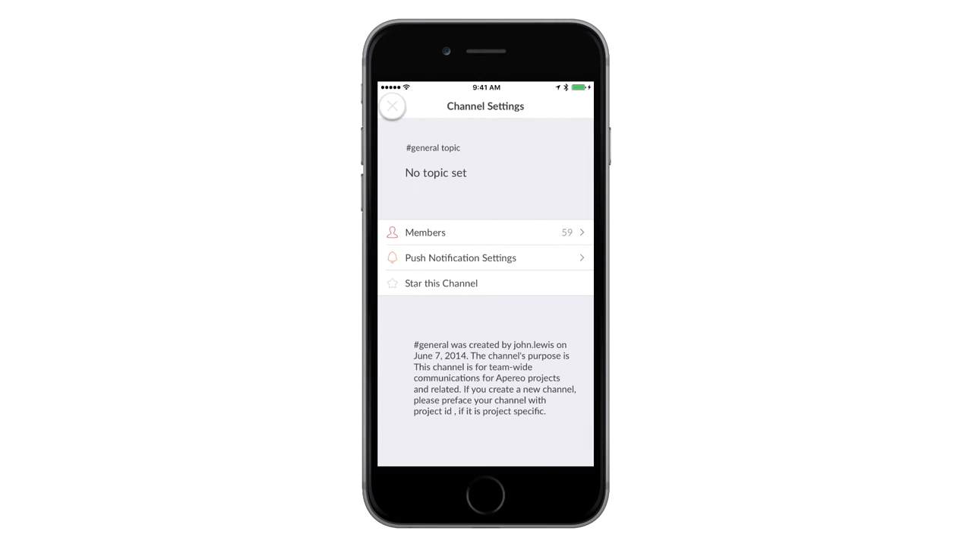
click(392, 106)
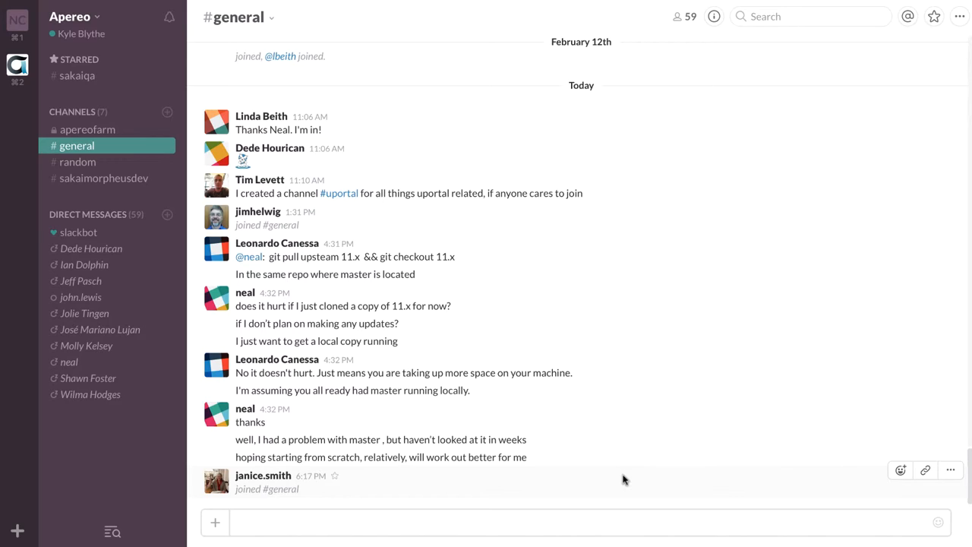
mouse_move(608, 471)
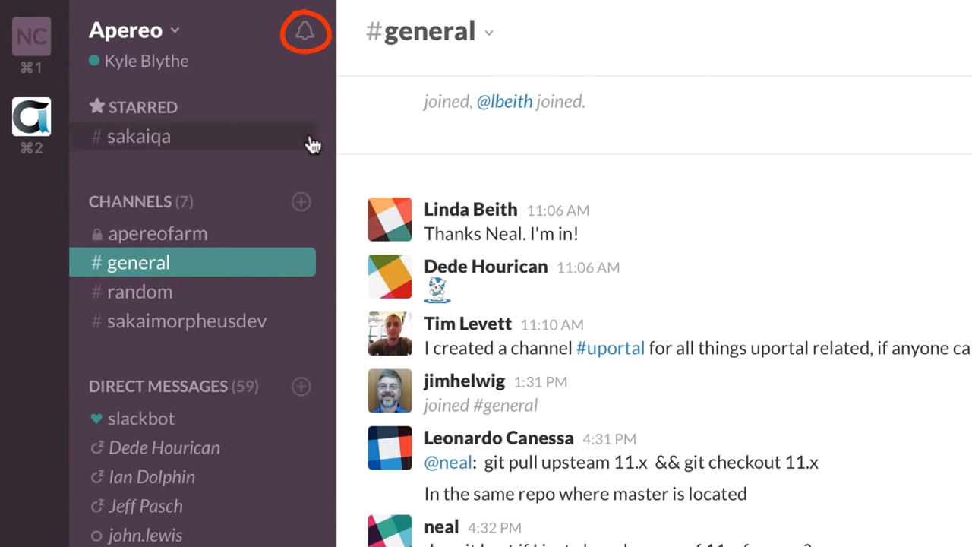
Bring up the Snooze notifications menu from the bell next to the team name
click(305, 31)
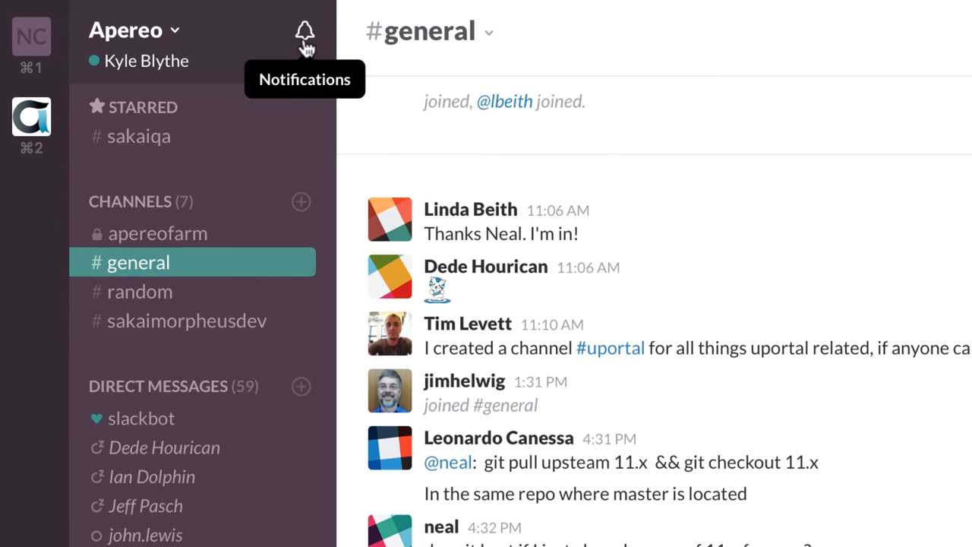
click(304, 31)
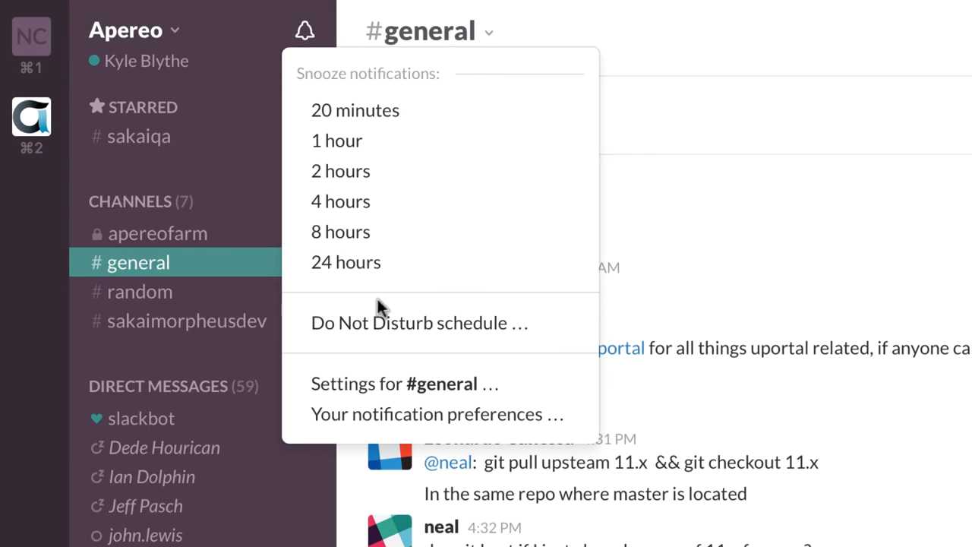
Enable automatic do-not-disturb from 10:00 PM to 8:00 AM and return to the channel
click(436, 413)
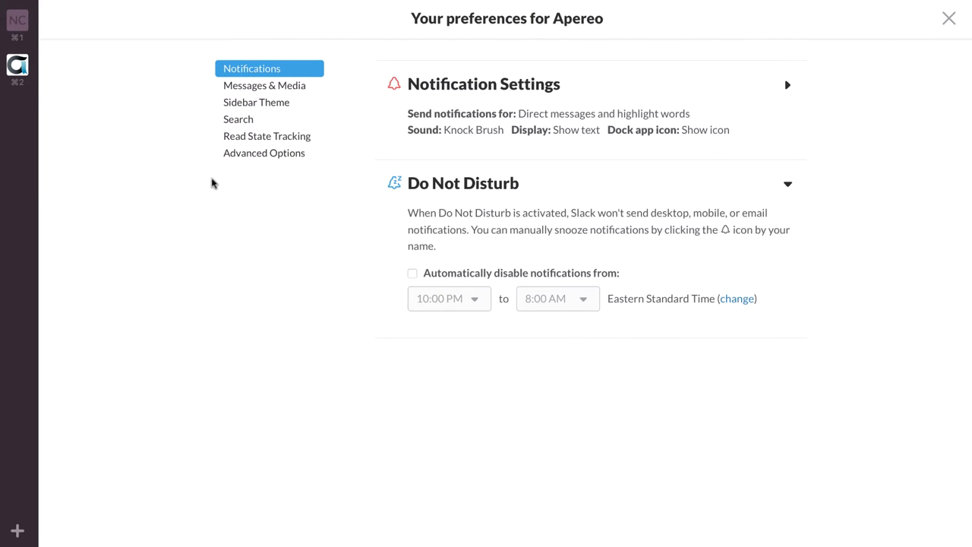
mouse_move(412, 277)
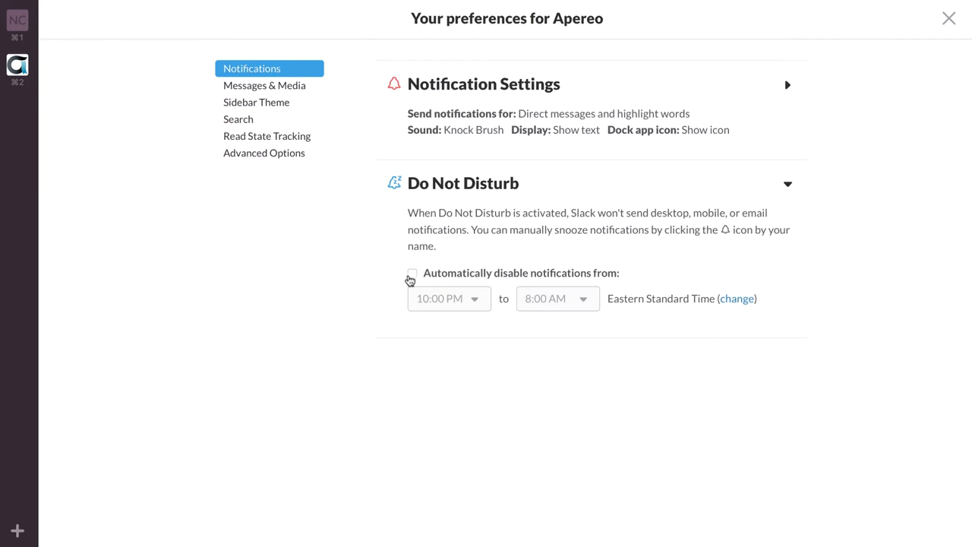
click(411, 274)
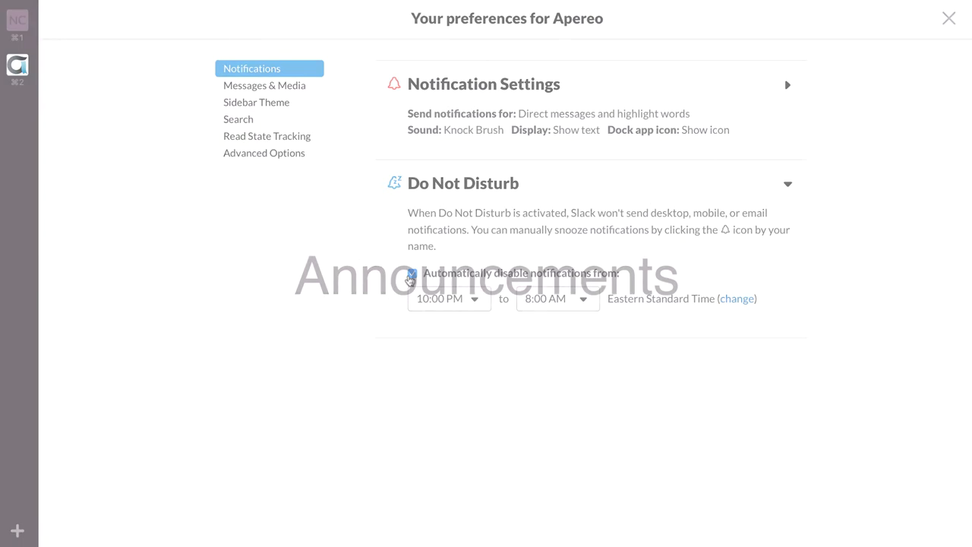
click(948, 18)
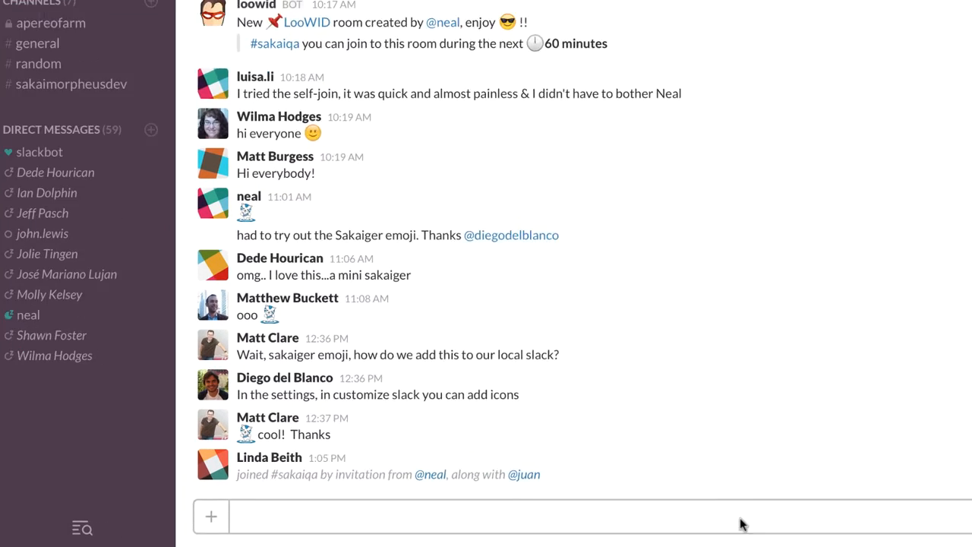
text(@n)
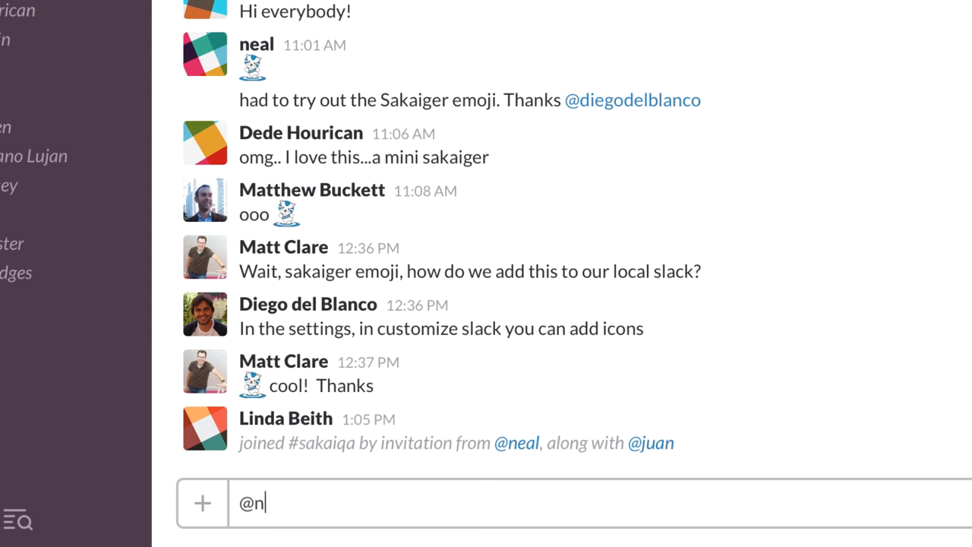
text(ea)
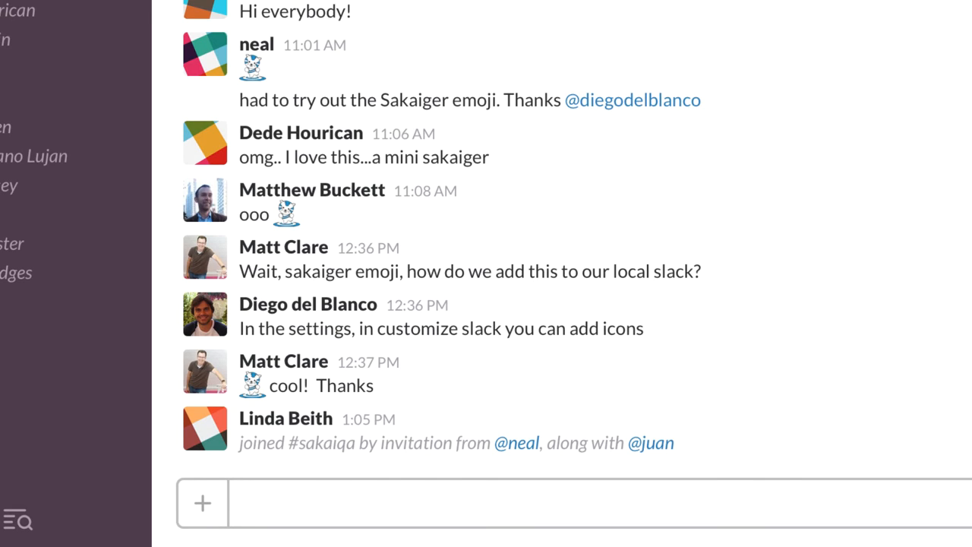
text(@)
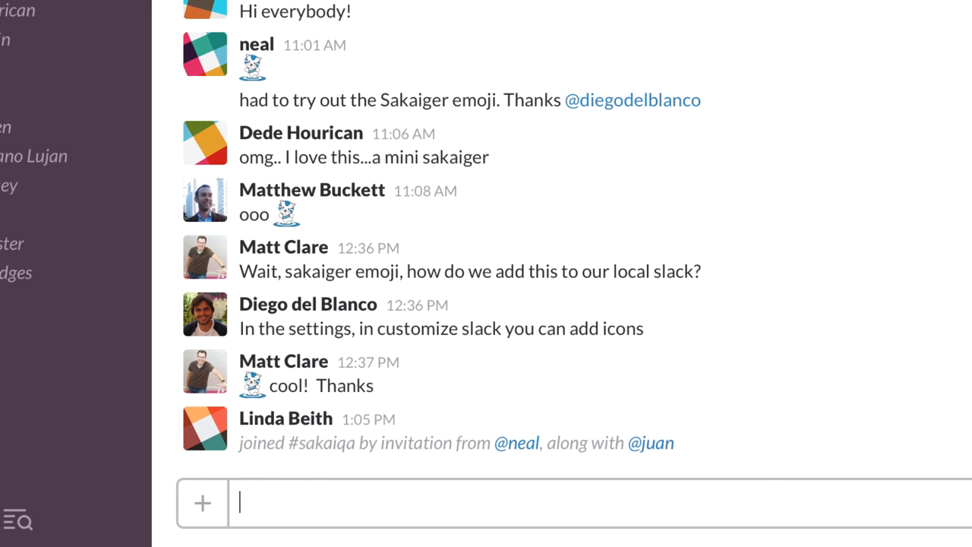
text(@chan)
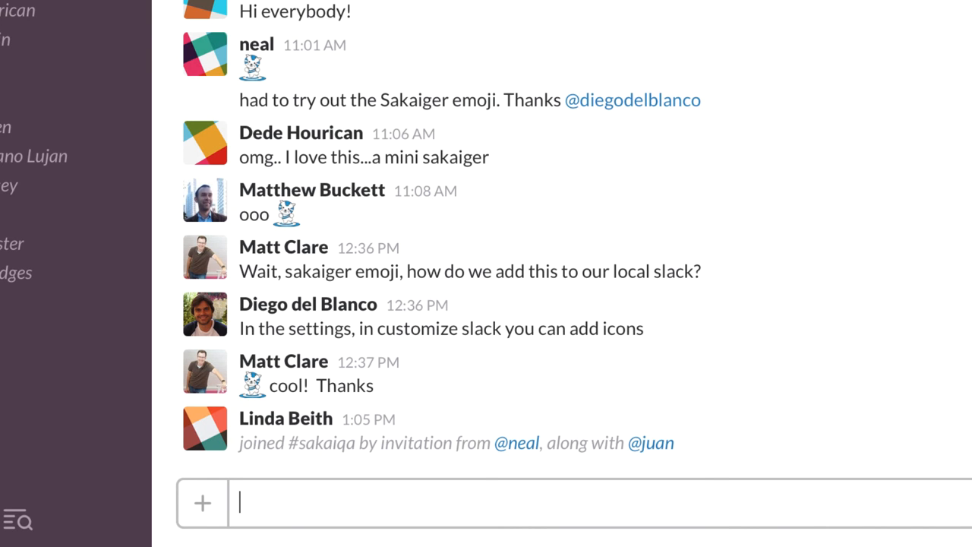
text(@)
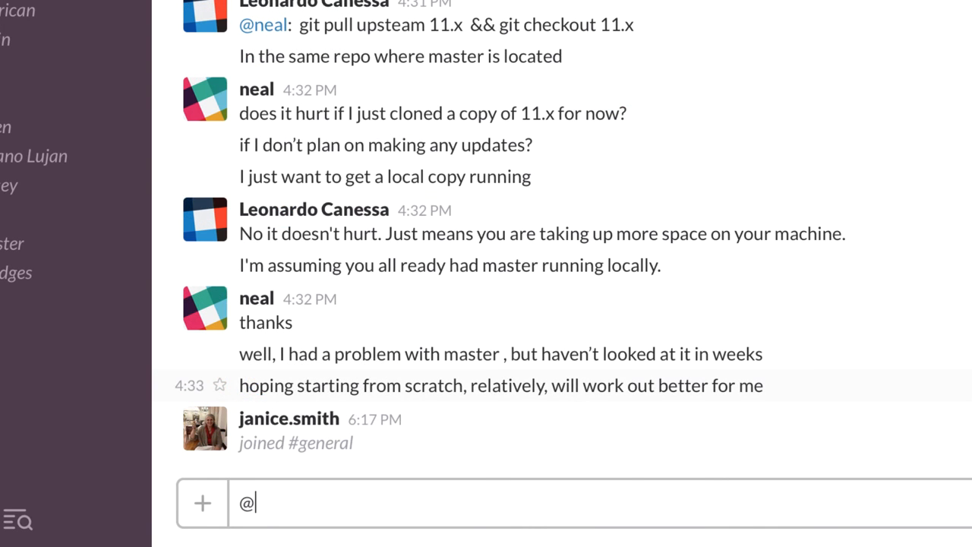